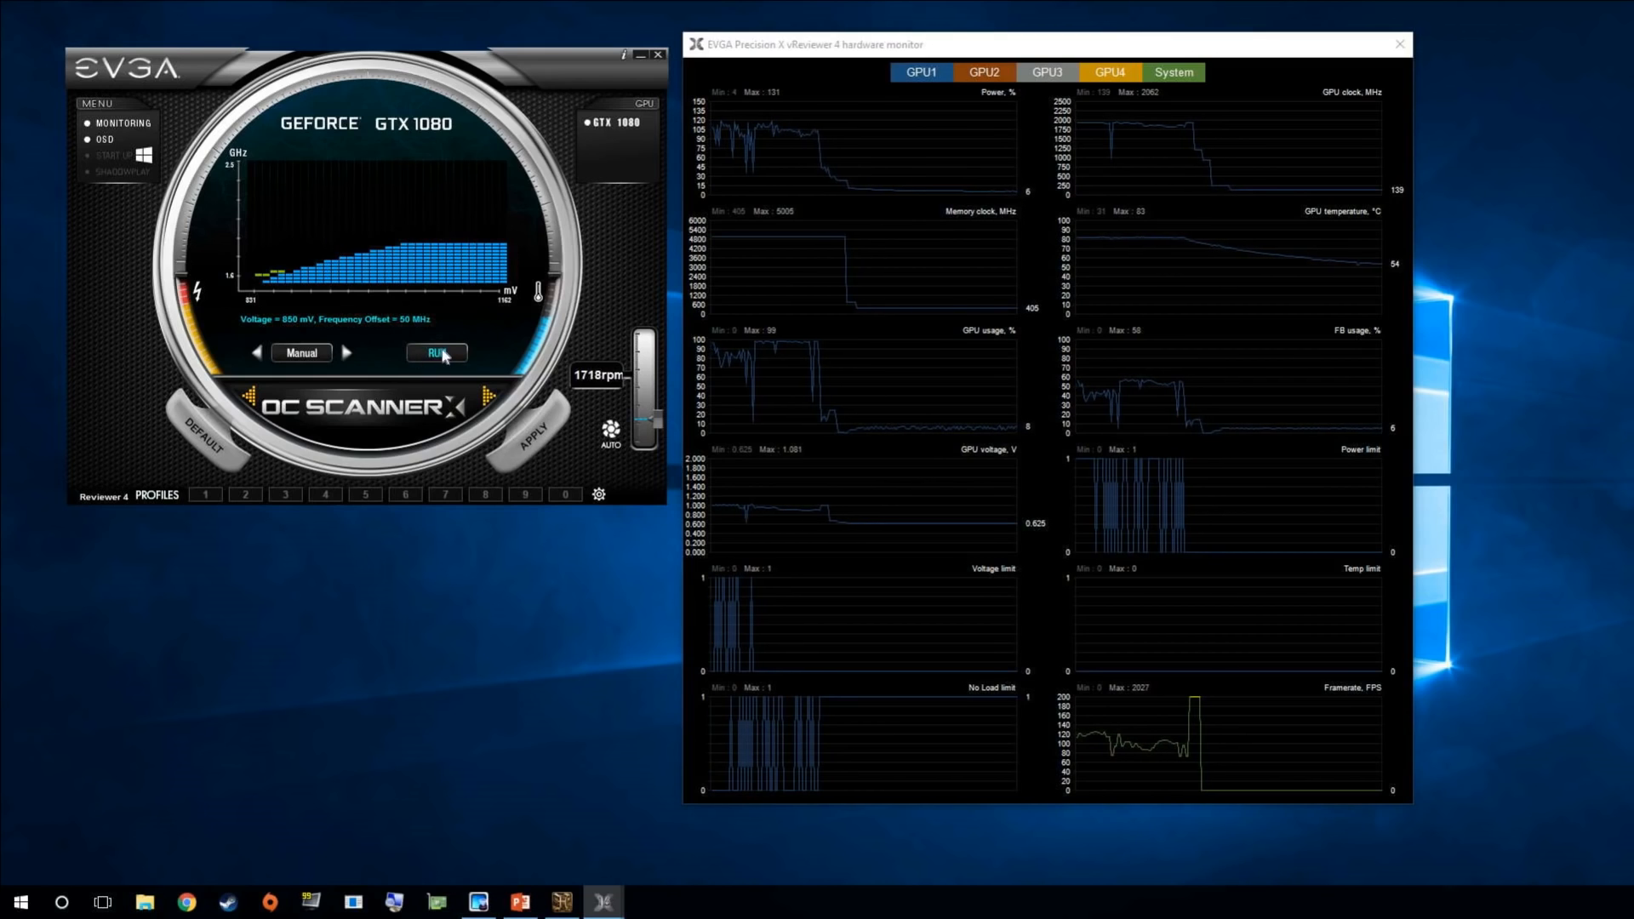
Start the OC Scanner X voltage-frequency scan on the GTX 1080, then cancel it.
click(435, 352)
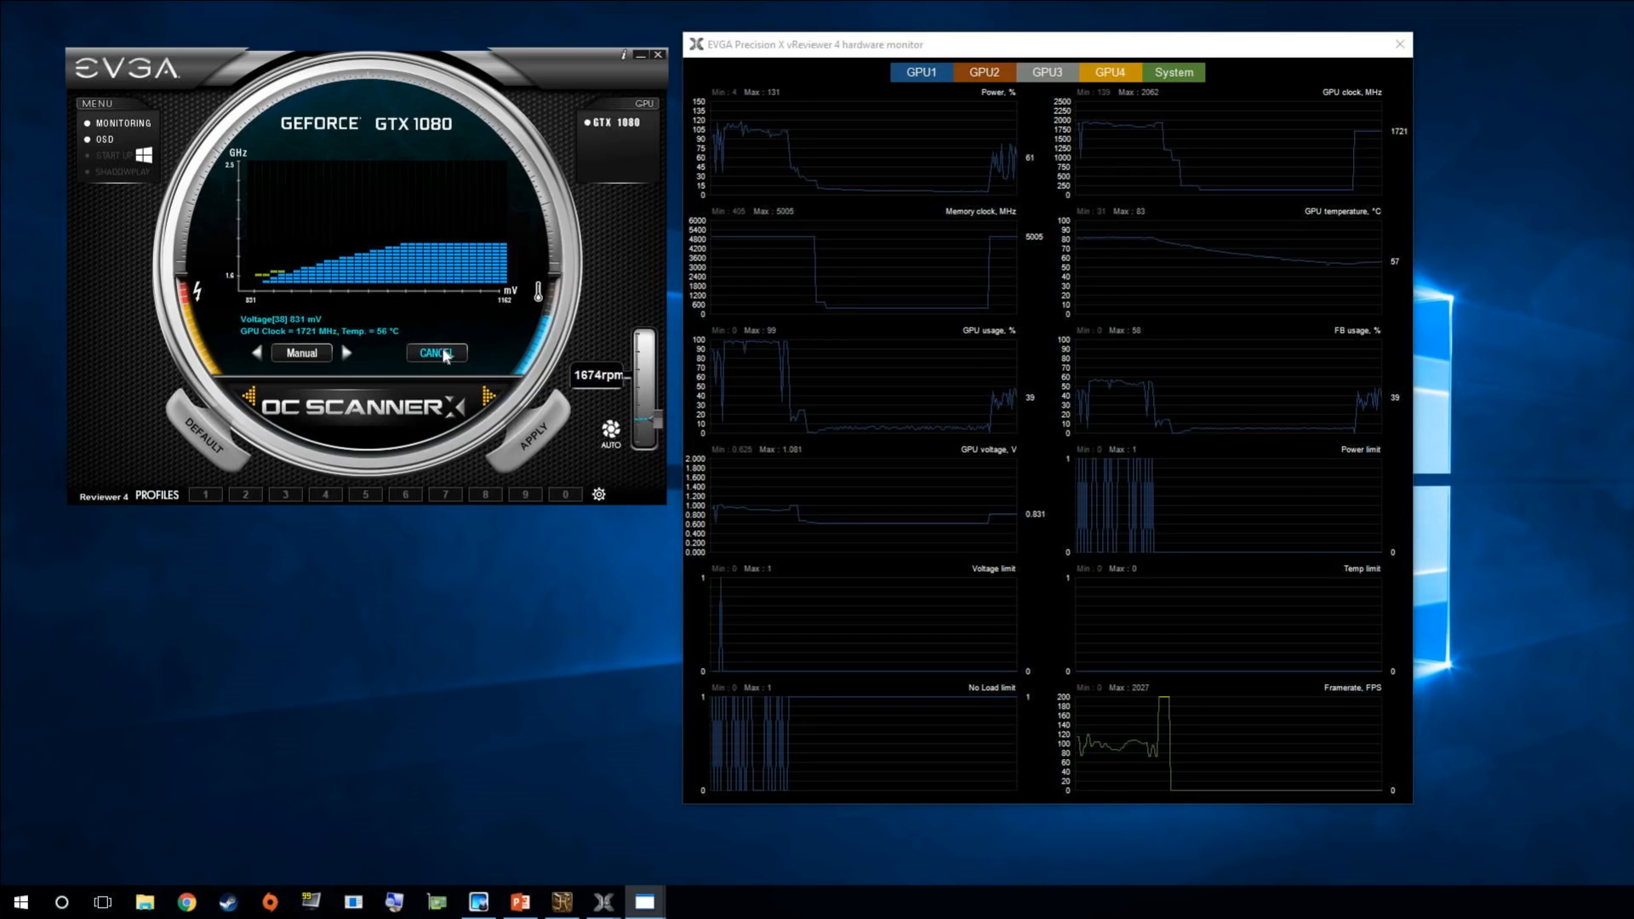
mouse_move(725, 288)
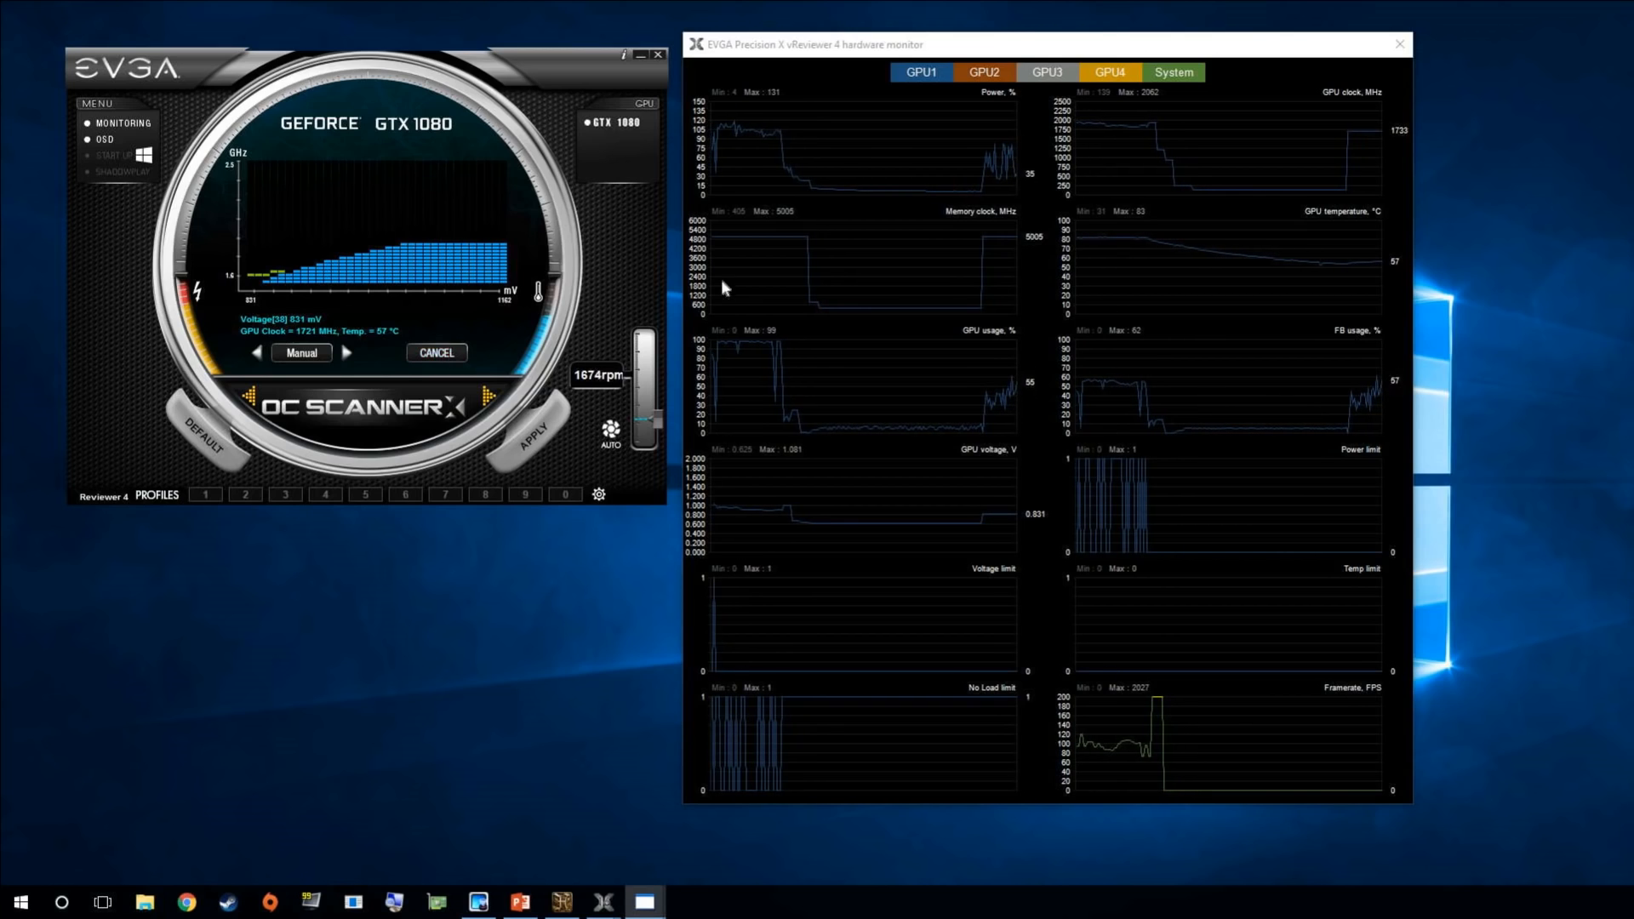
click(435, 353)
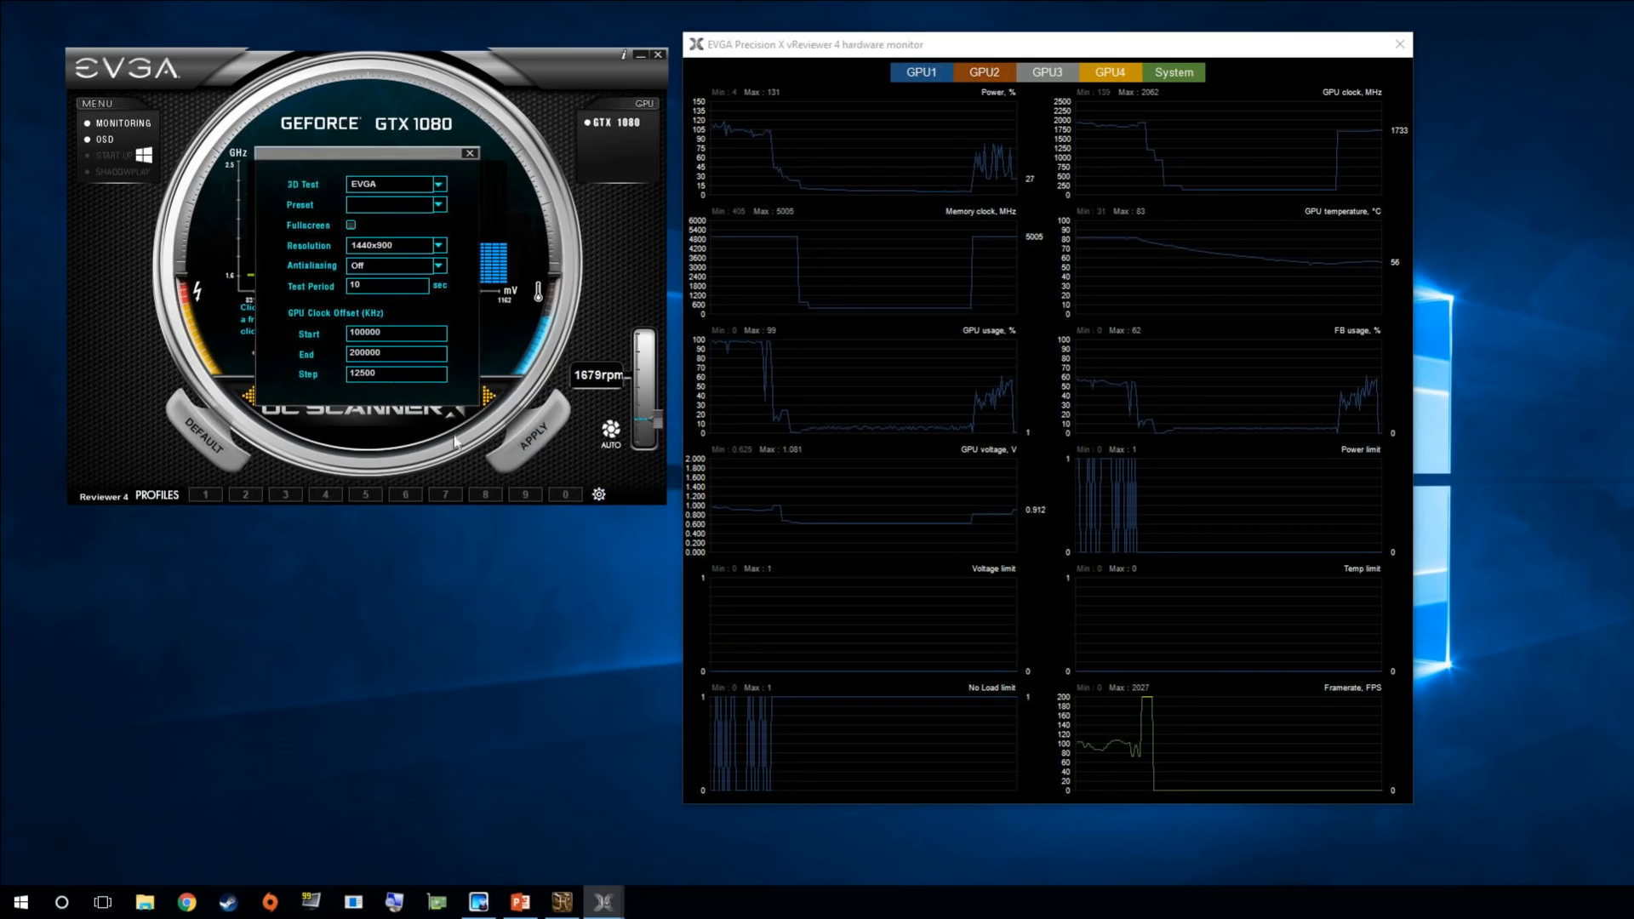
Set the OC Scanner X test period to 2 seconds and restart the scan.
triple_click(386, 286)
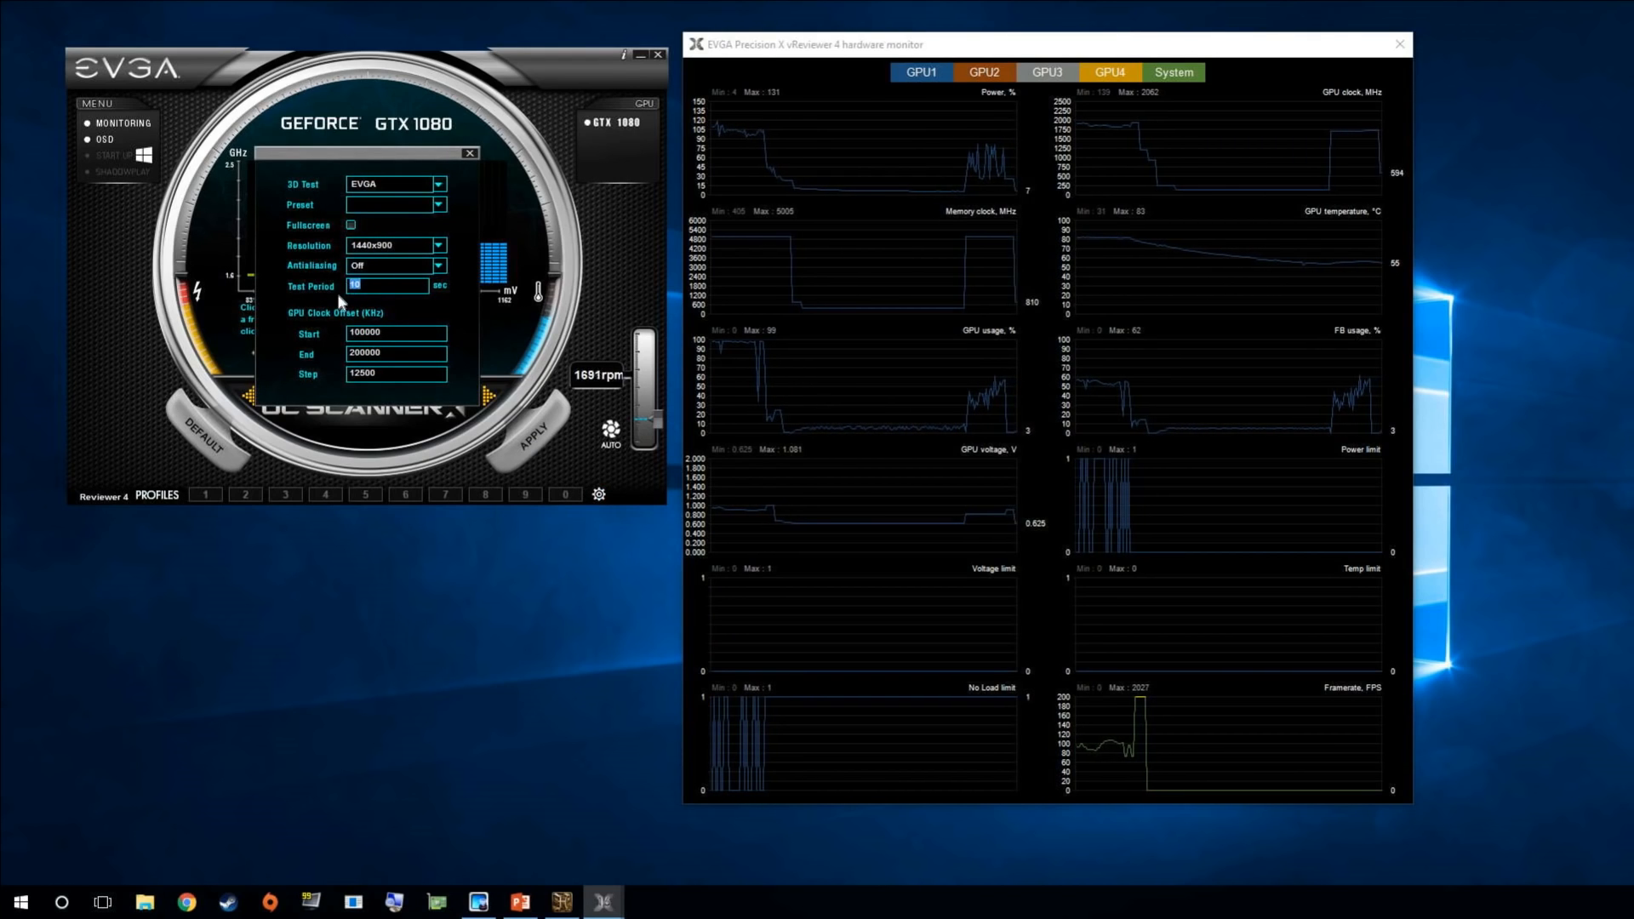
text(2)
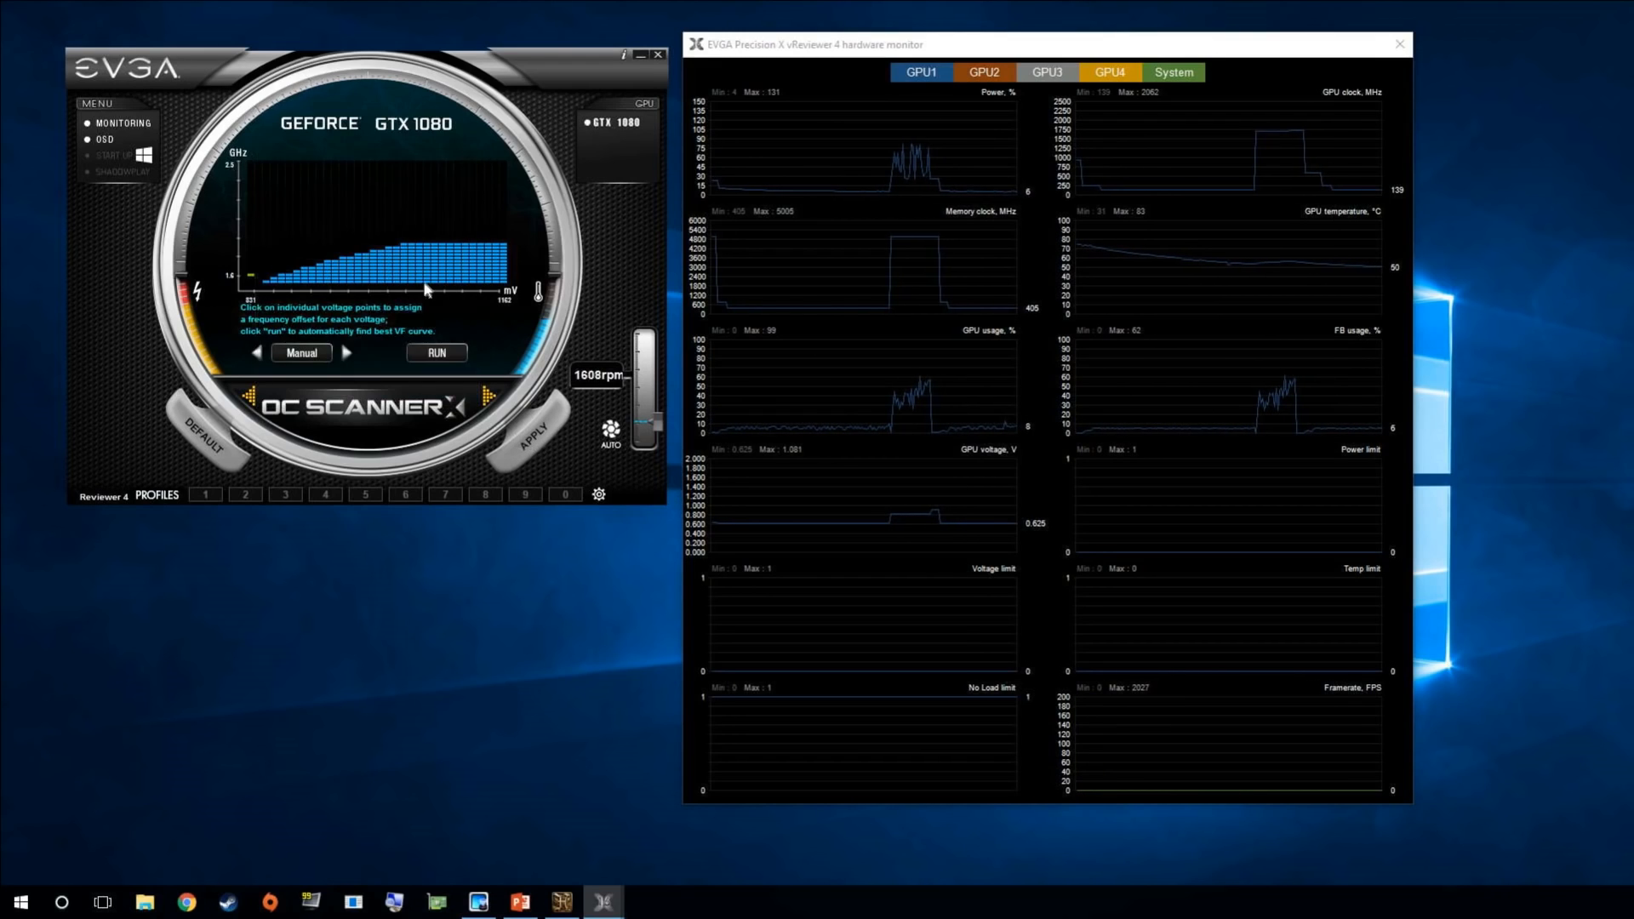
click(436, 352)
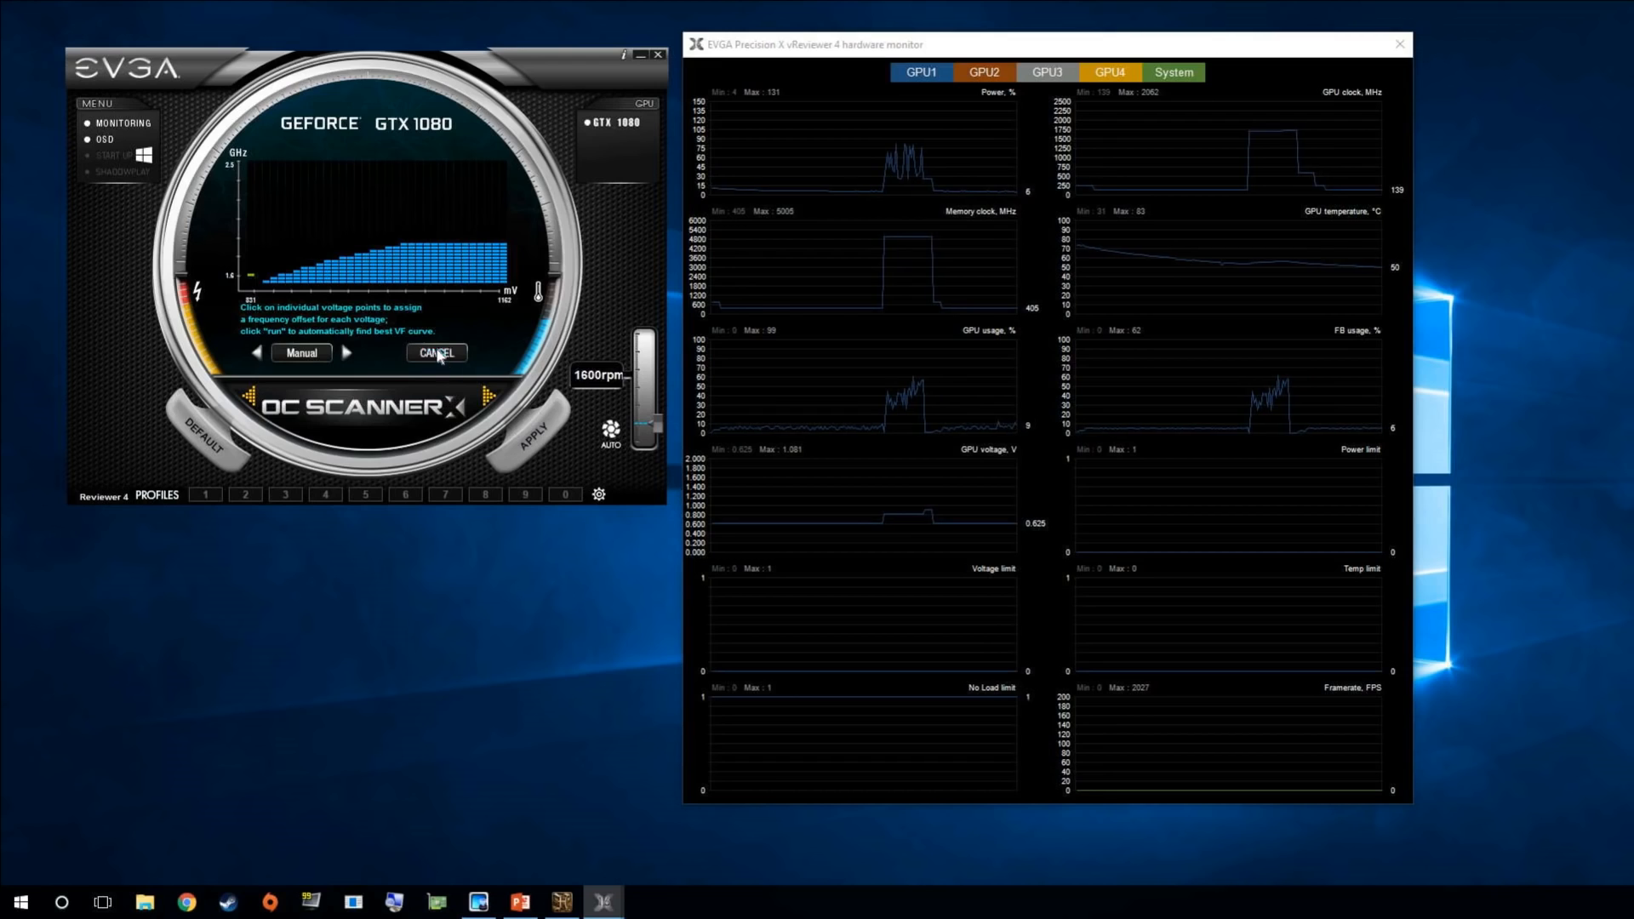